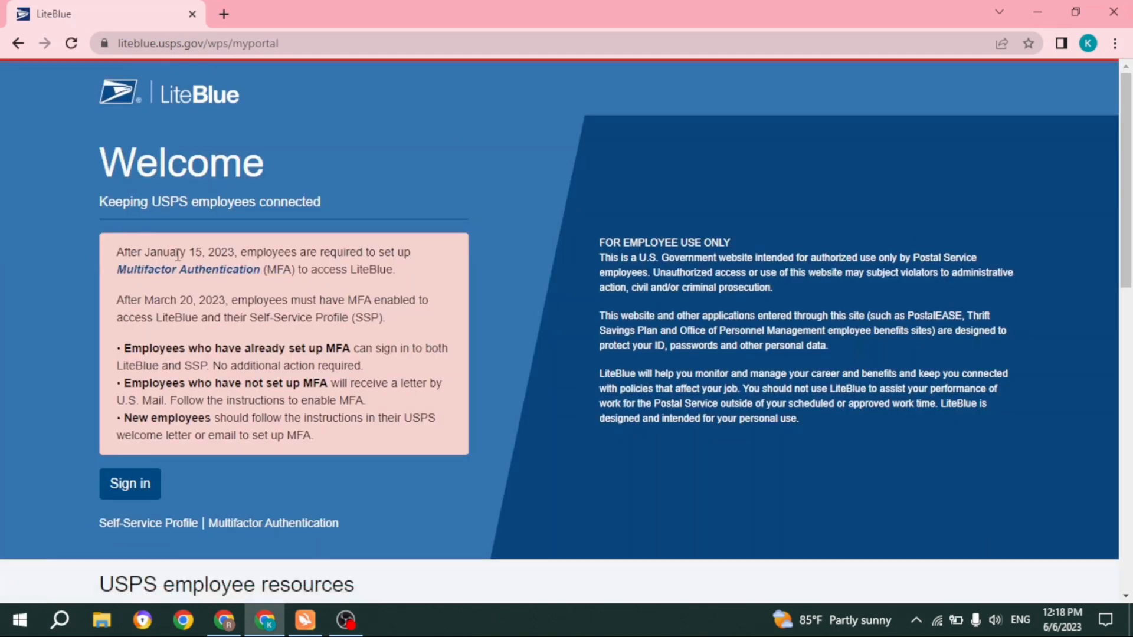
mouse_move(255, 266)
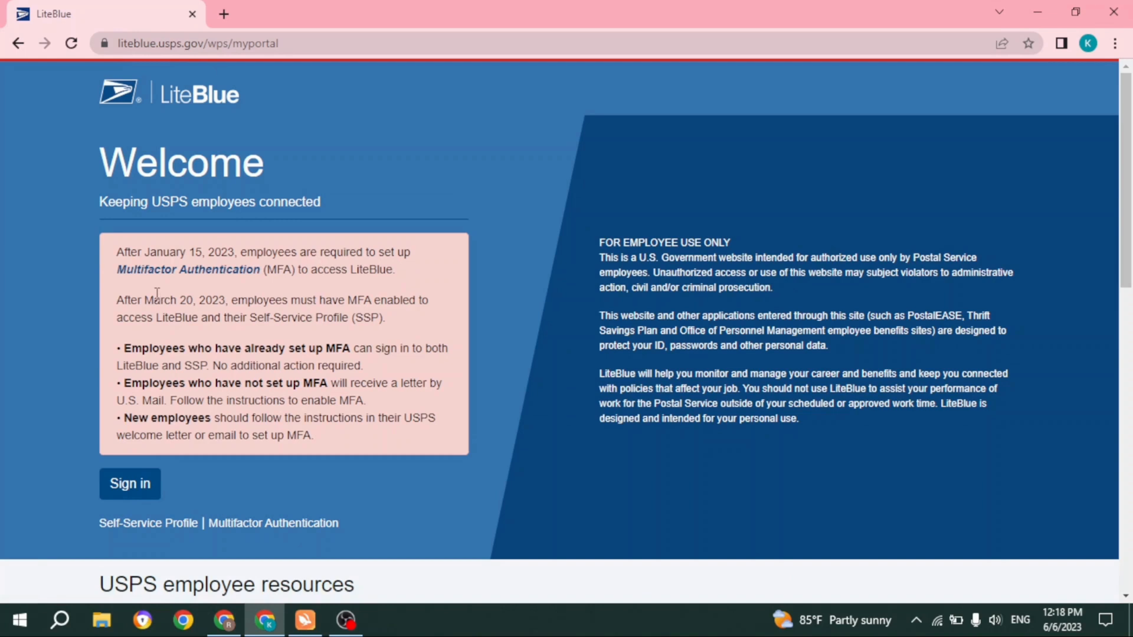
mouse_move(238, 284)
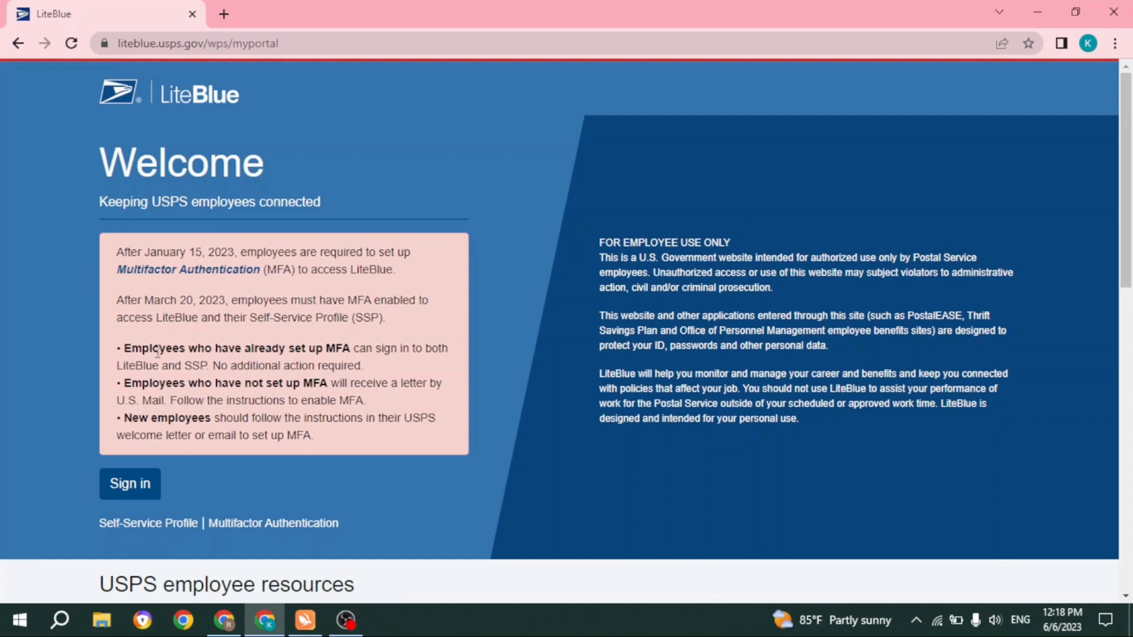
mouse_move(334, 363)
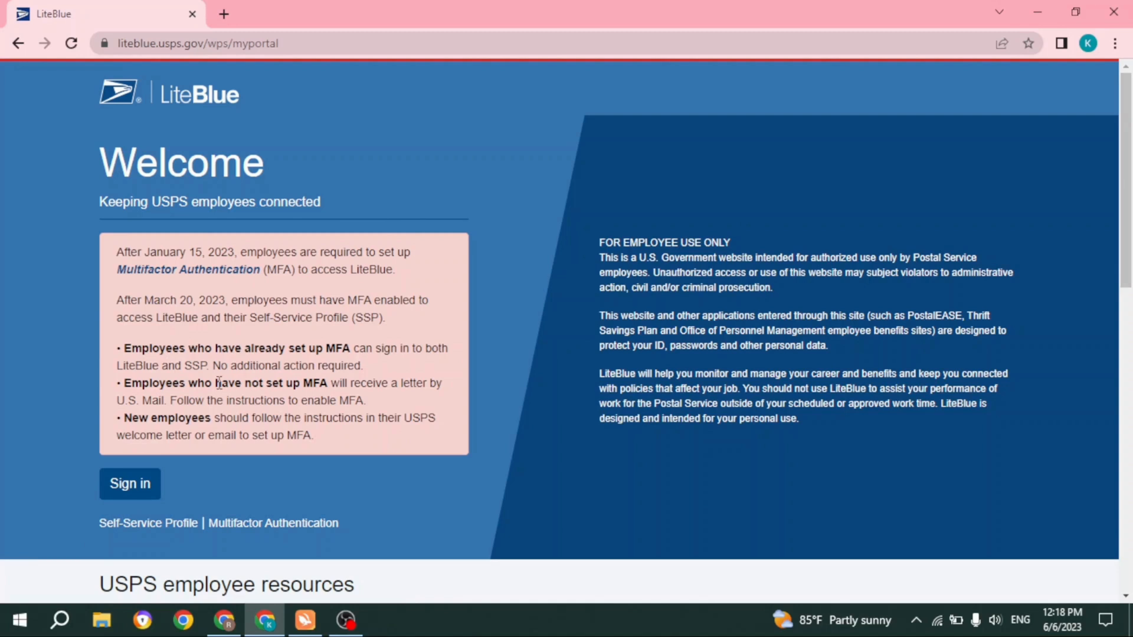
mouse_move(361, 379)
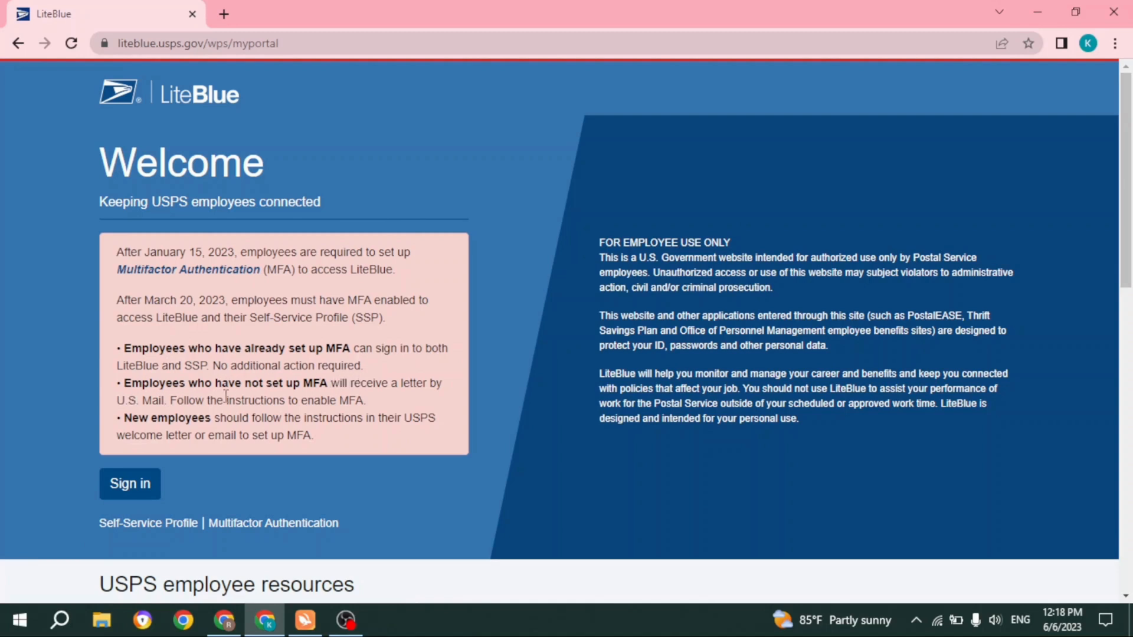
mouse_move(382, 403)
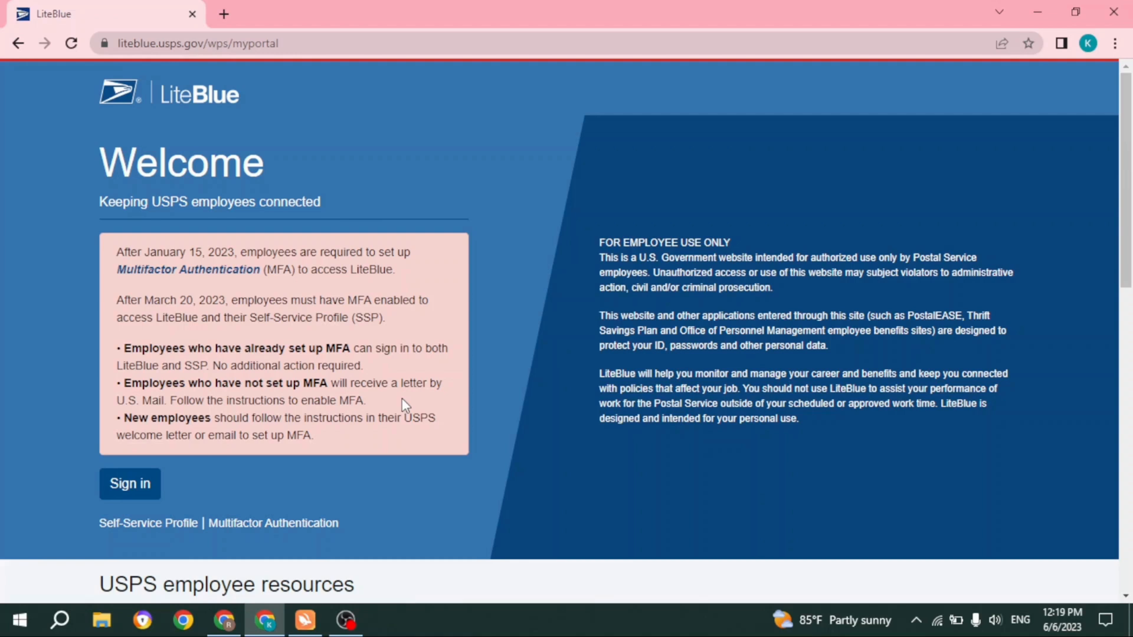
- Open the USPS employee sign-in form from the LiteBlue welcome page
click(130, 484)
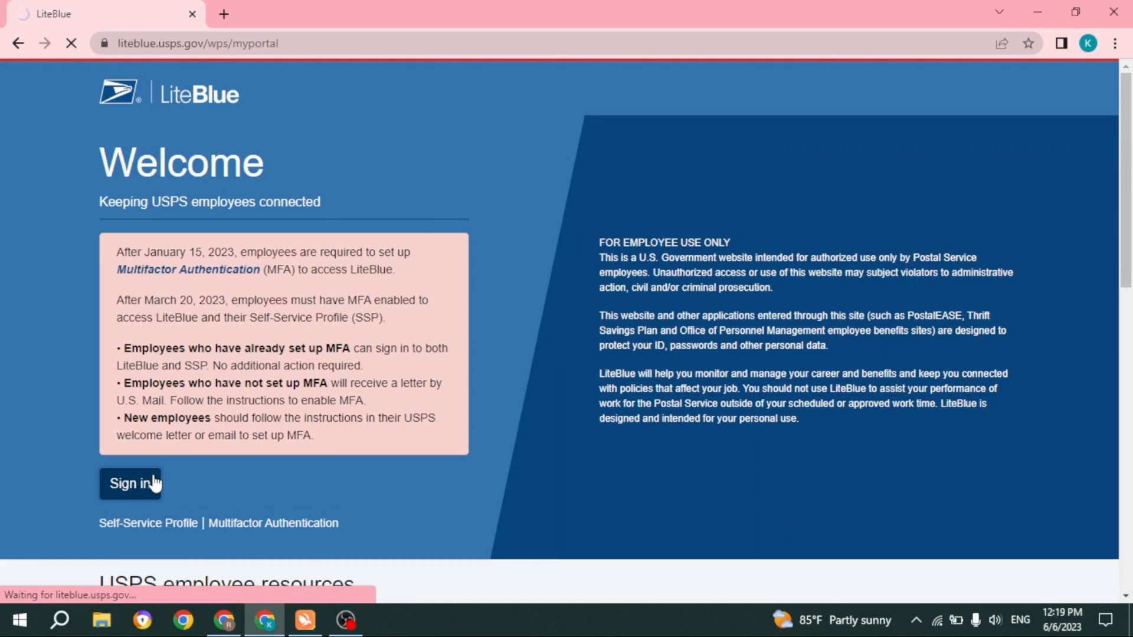
click(131, 482)
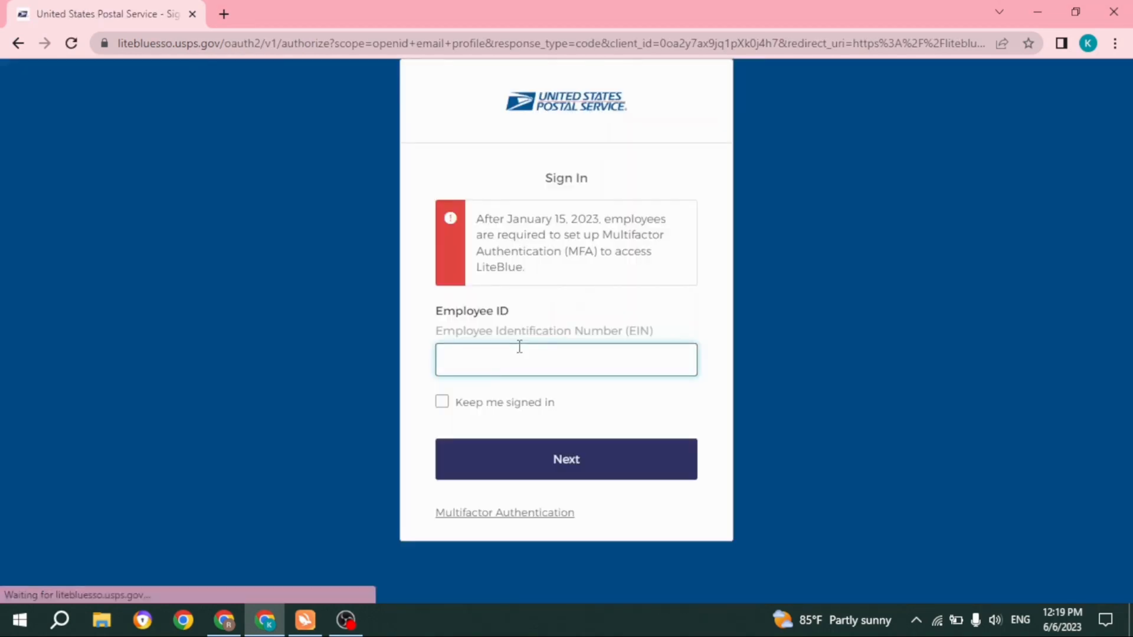
- Enter the Employee ID and tick 'Keep me signed in'
text(7896789)
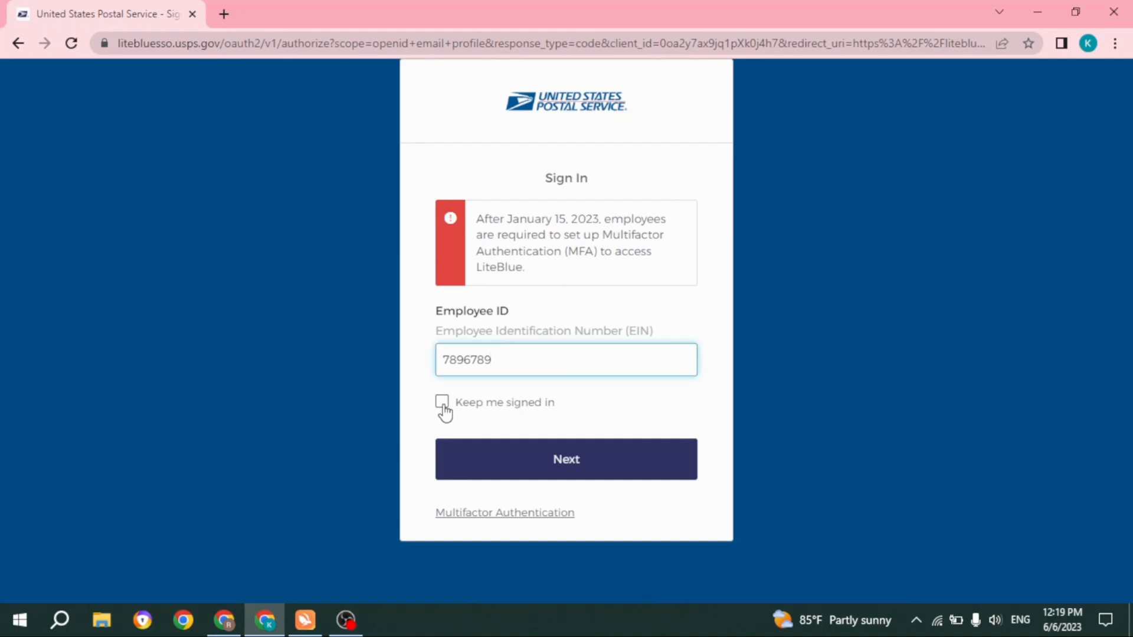
click(442, 402)
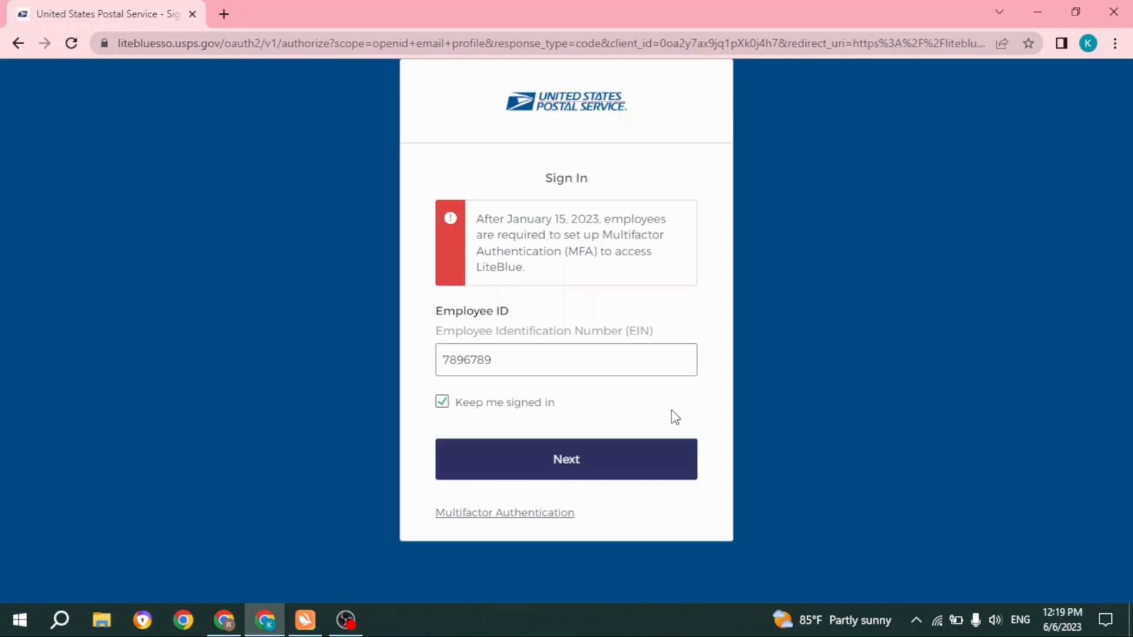
mouse_move(957, 8)
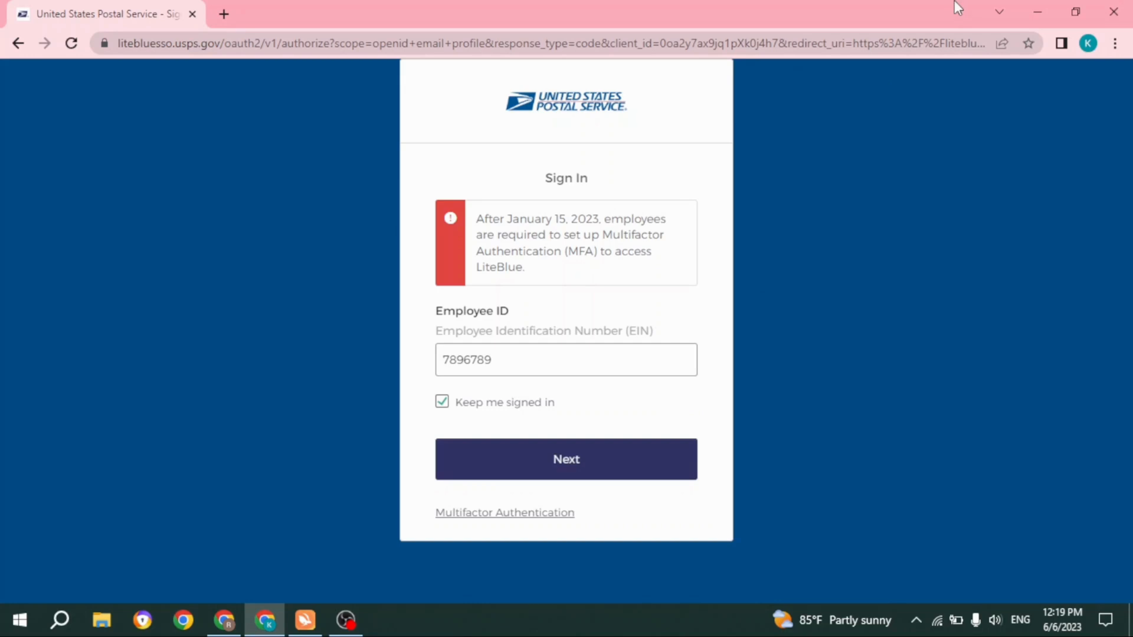
mouse_move(849, 222)
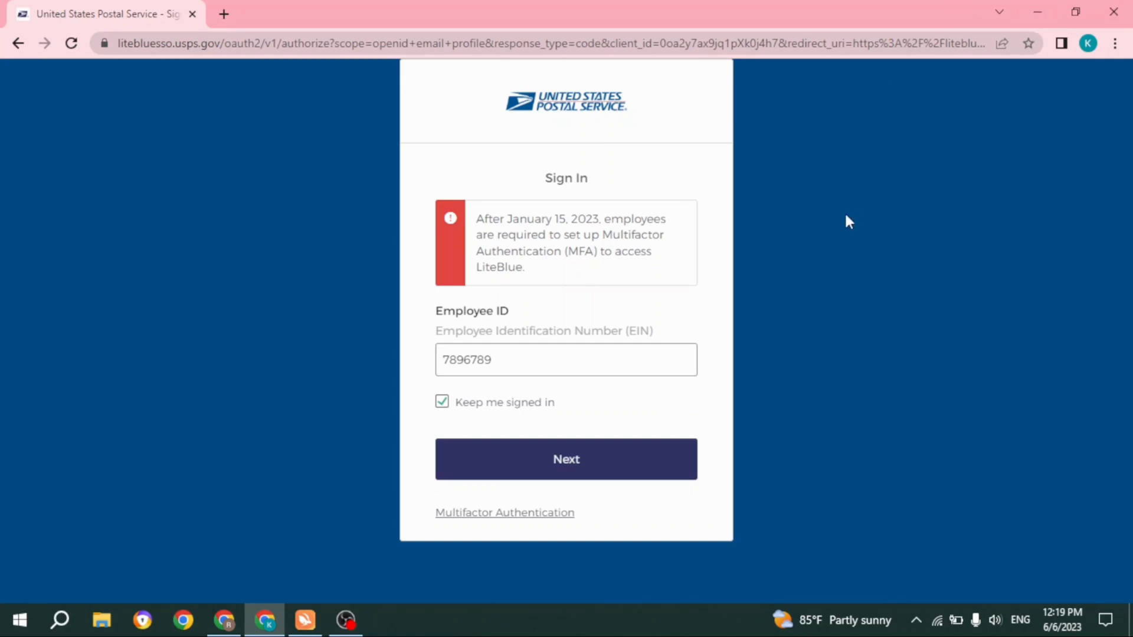